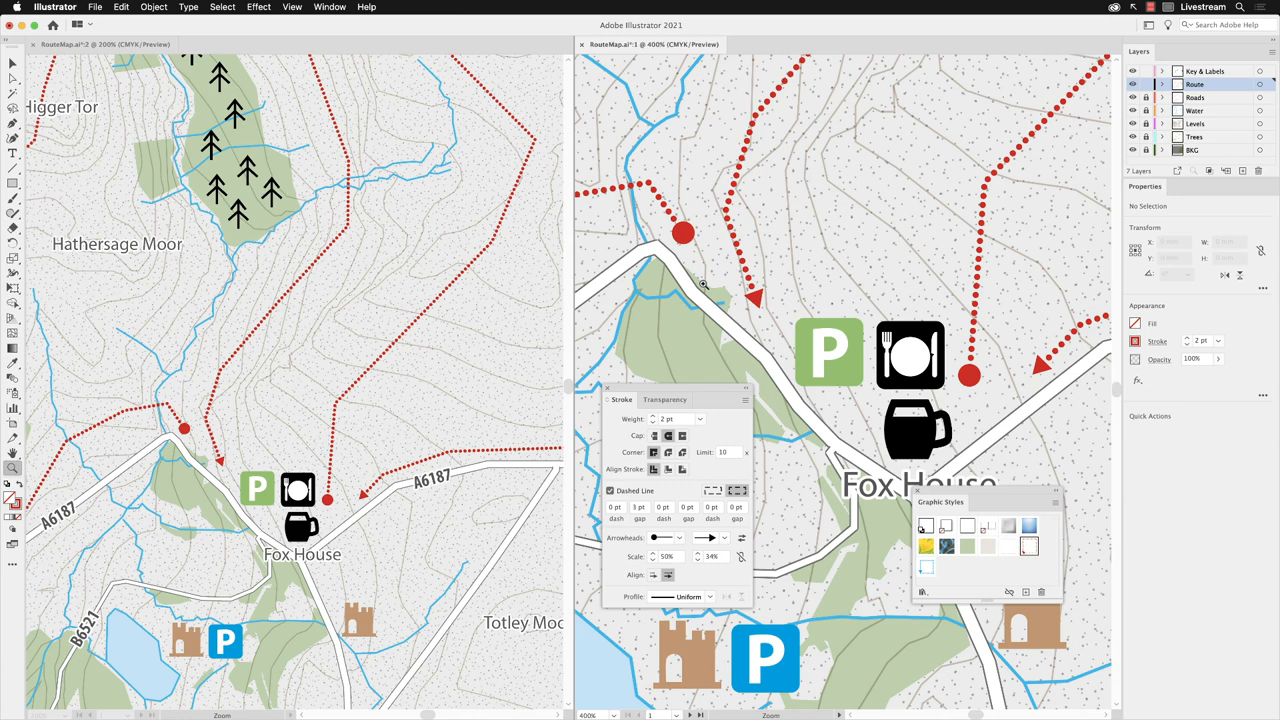
{"action": "mouse_move", "coordinate": [316, 142]}
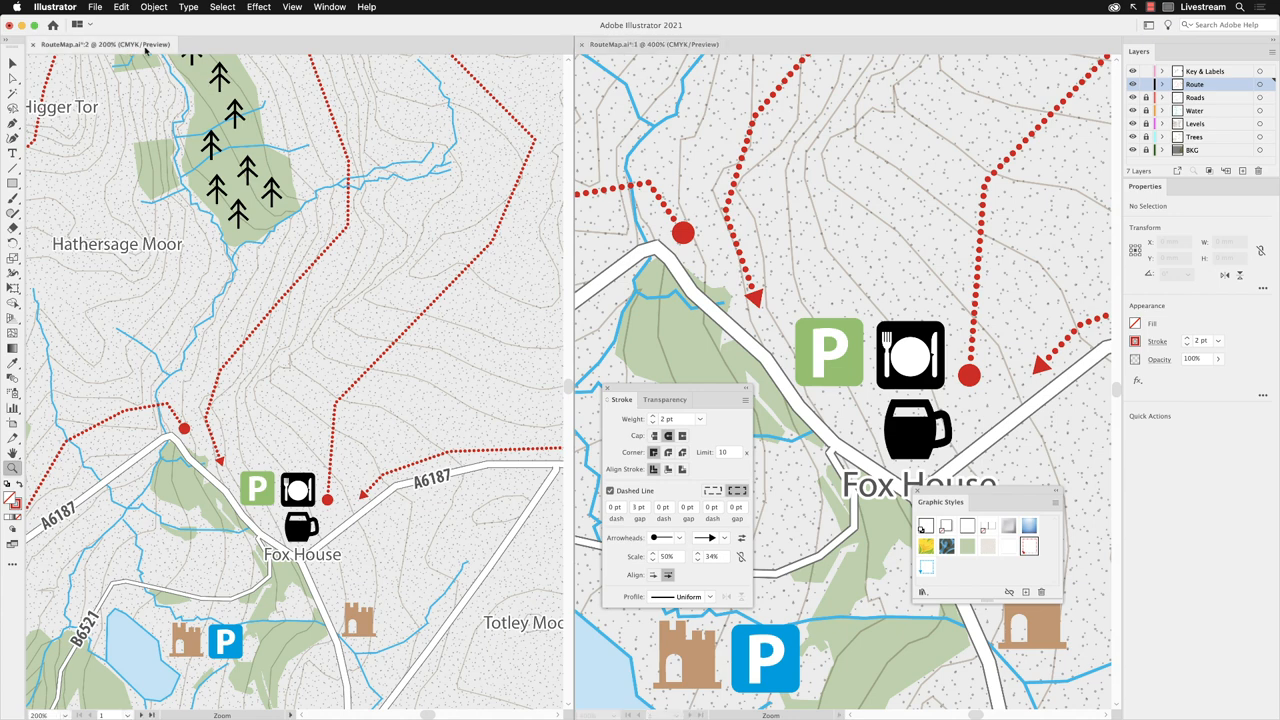
Fit the map artboard in the window, then zoom to the road crossing above Higger Tor.
{"action": "left_click", "coordinate": [292, 7]}
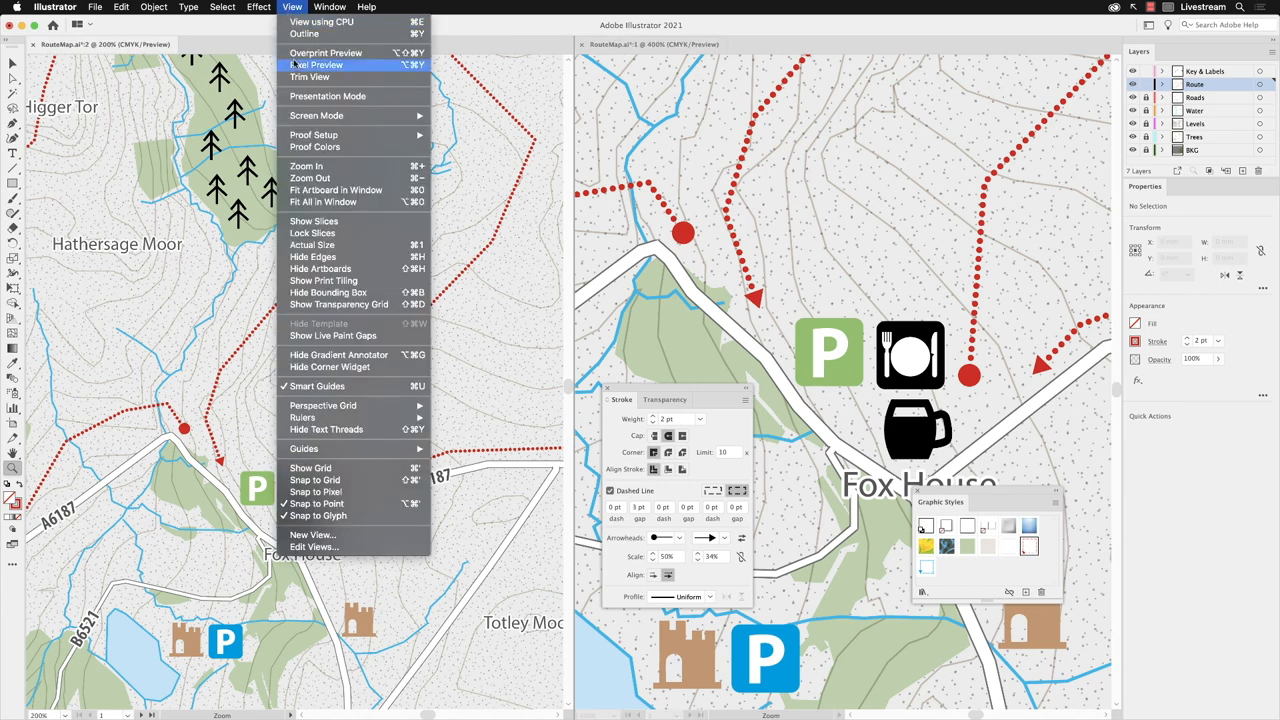
{"action": "mouse_move", "coordinate": [335, 190]}
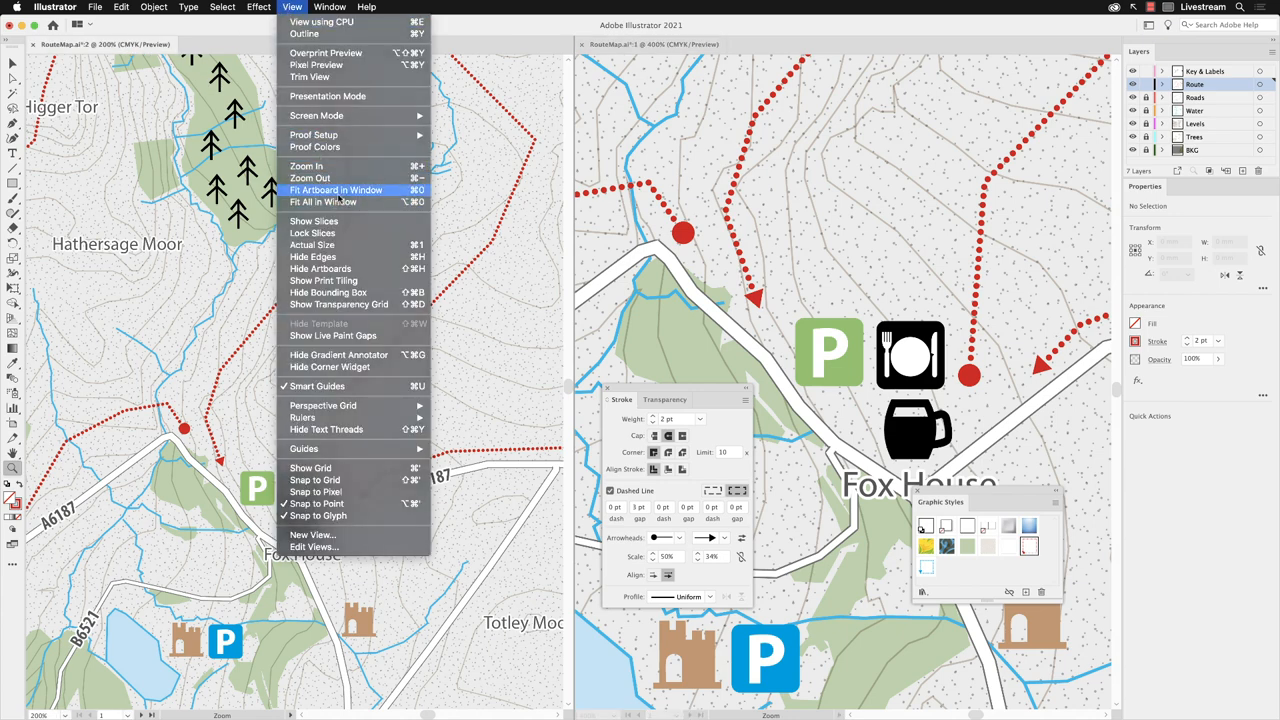
{"action": "left_click", "coordinate": [336, 190]}
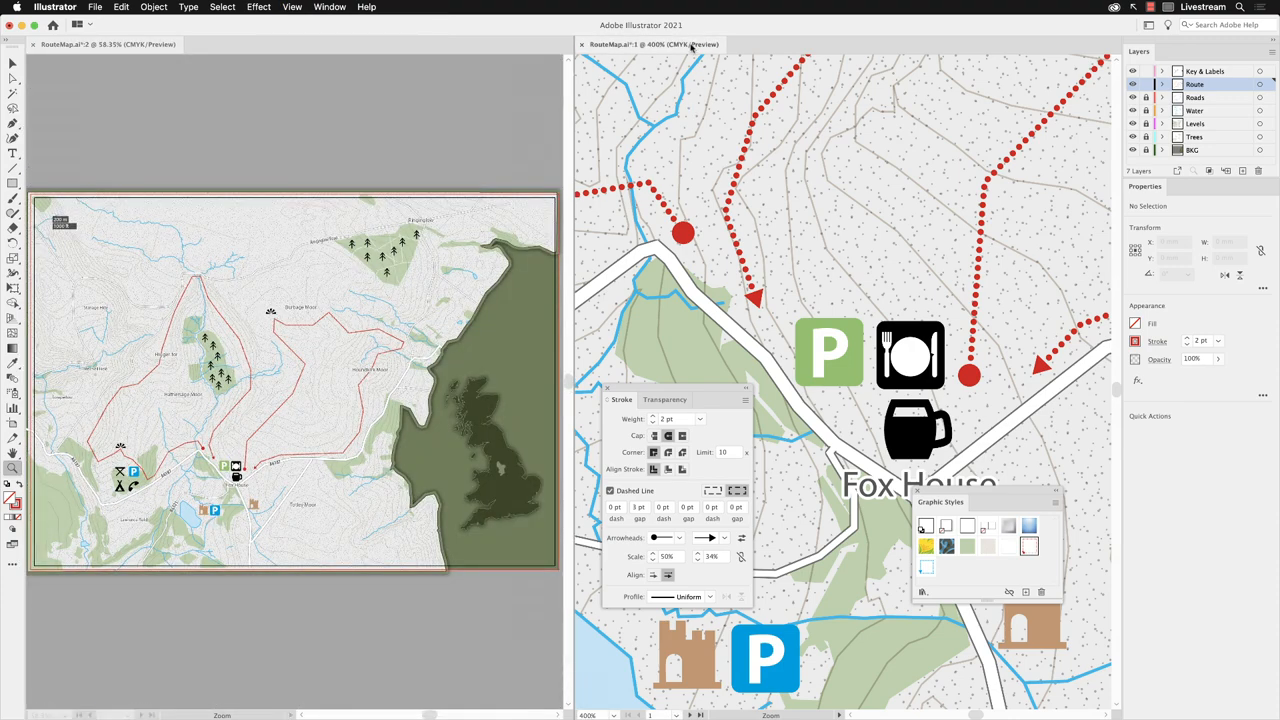
{"action": "left_click", "coordinate": [292, 7]}
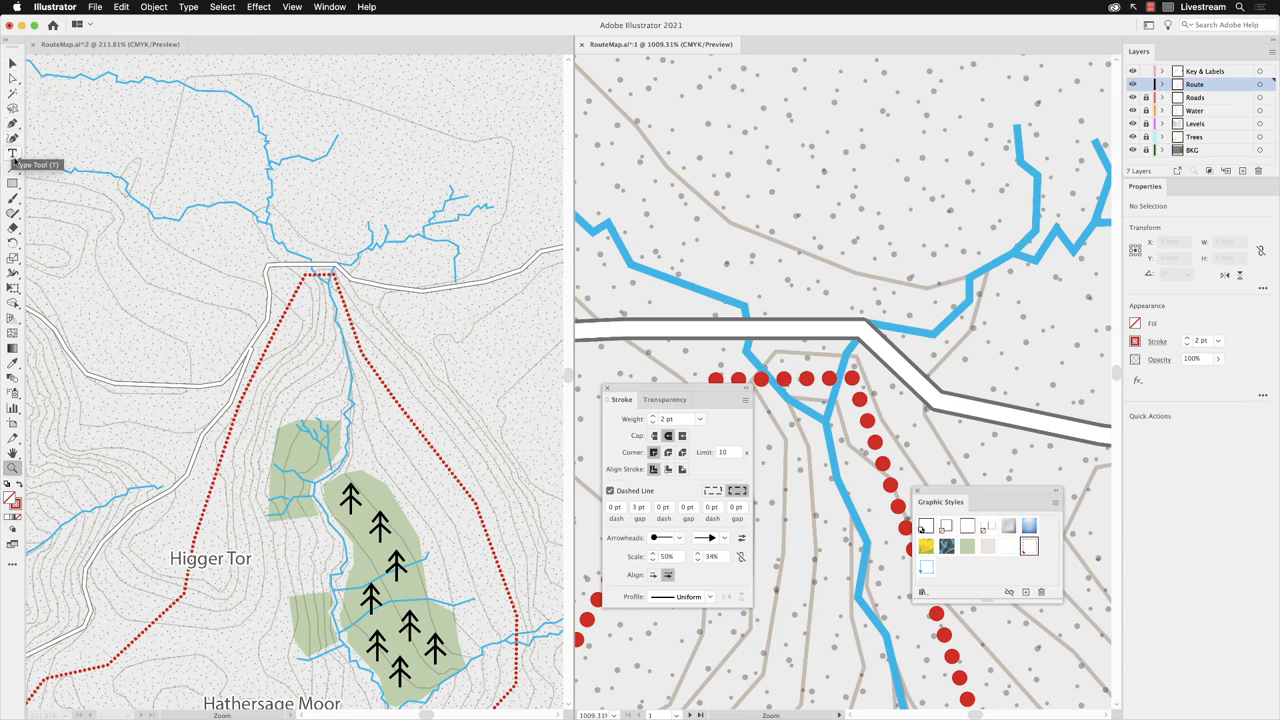
Pick the Line Segment Tool from the line and arc tool flyout.
{"action": "left_click", "coordinate": [13, 168]}
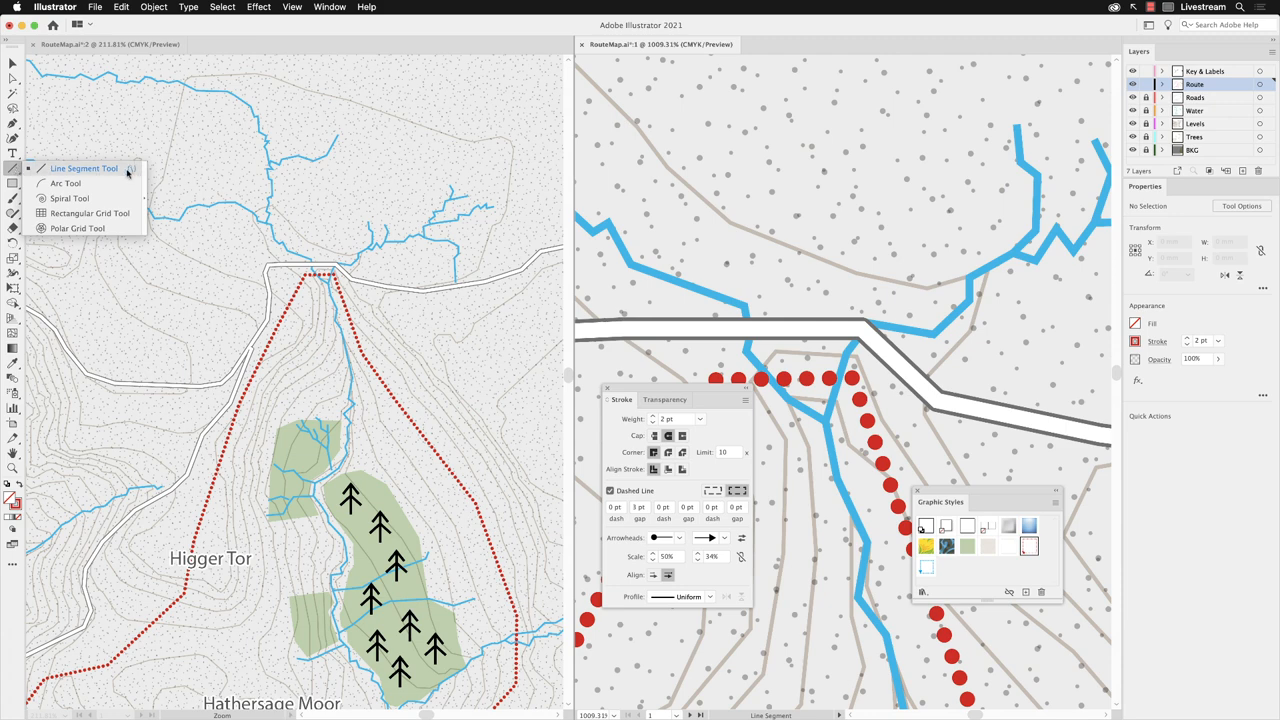
{"action": "mouse_move", "coordinate": [84, 168]}
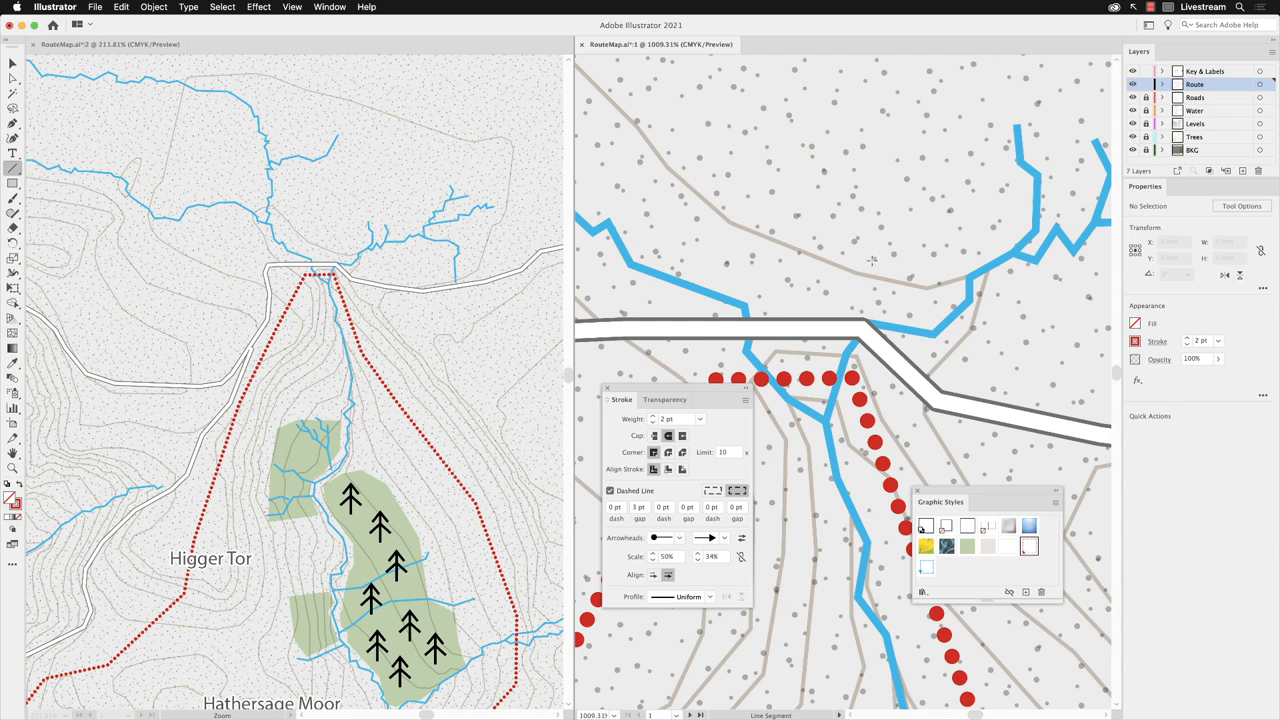
{"action": "mouse_move", "coordinate": [818, 202]}
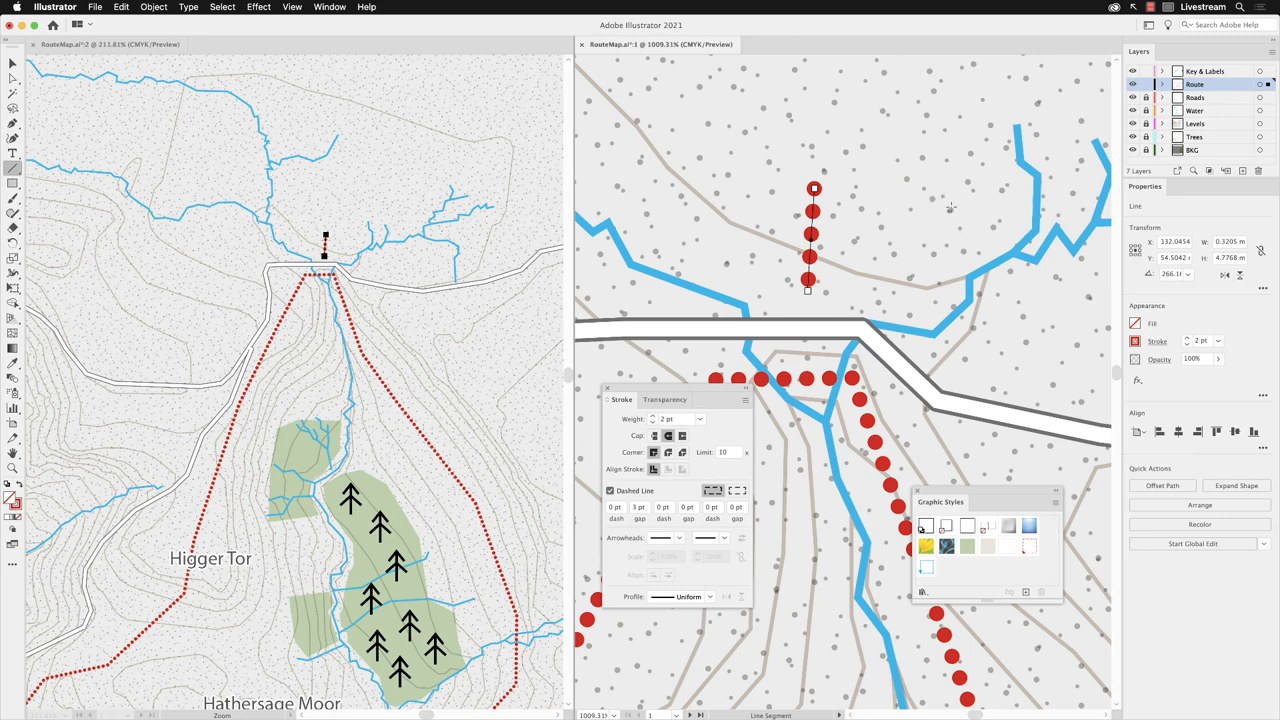
Recolour the new short line's dotted stroke from red to black.
{"action": "left_click", "coordinate": [1135, 342]}
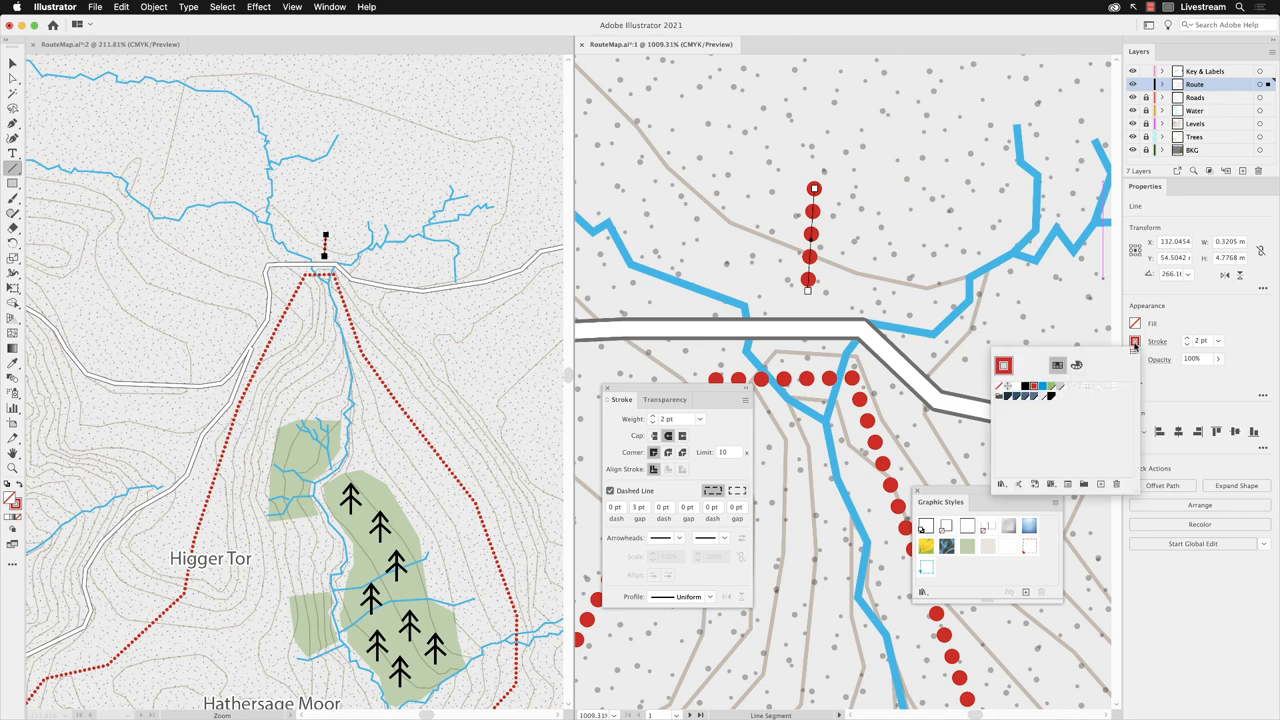
{"action": "left_click", "coordinate": [1026, 388]}
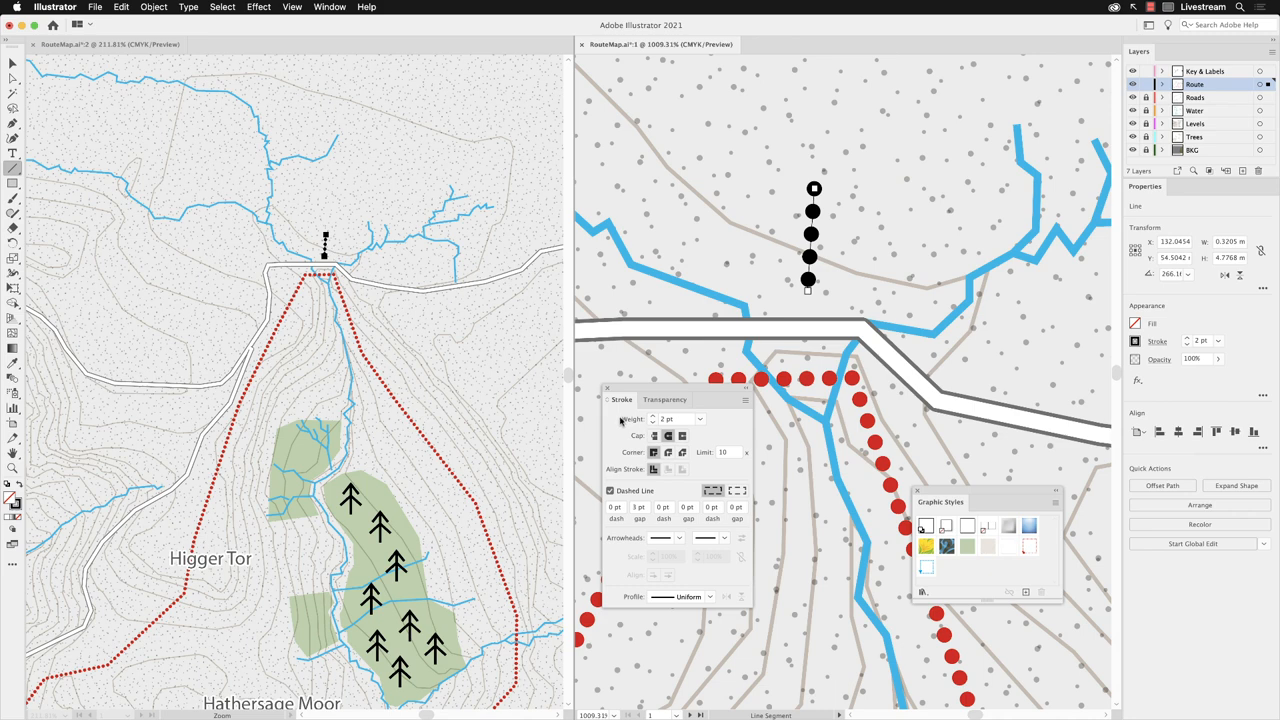
{"action": "mouse_move", "coordinate": [651, 424]}
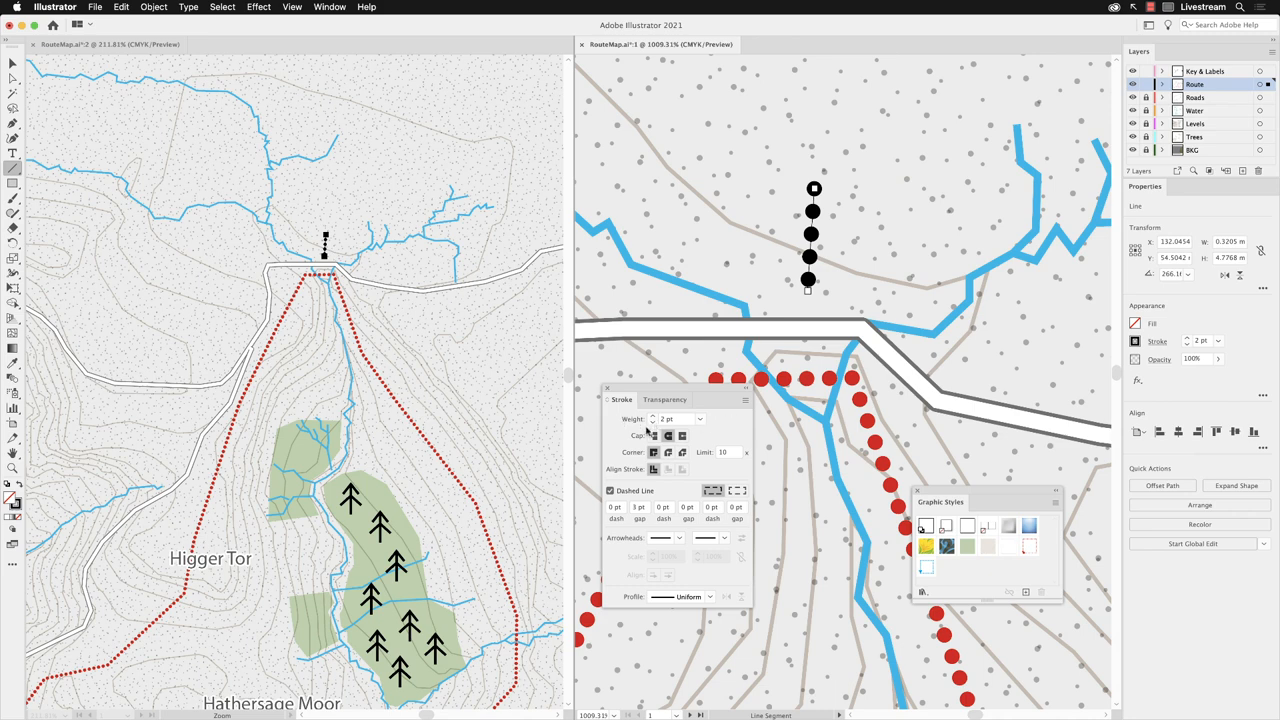
Turn off Dashed Line so the short black line becomes a solid stroke.
{"action": "left_click", "coordinate": [610, 491]}
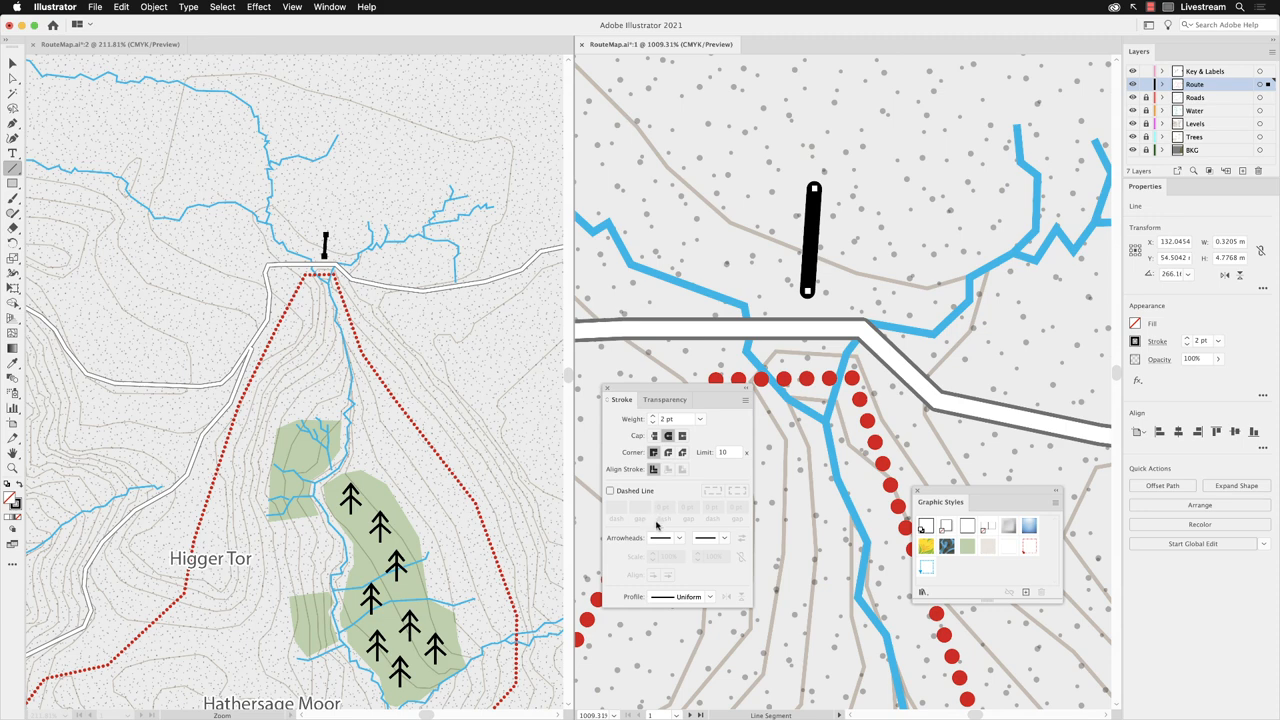
{"action": "left_click", "coordinate": [679, 538]}
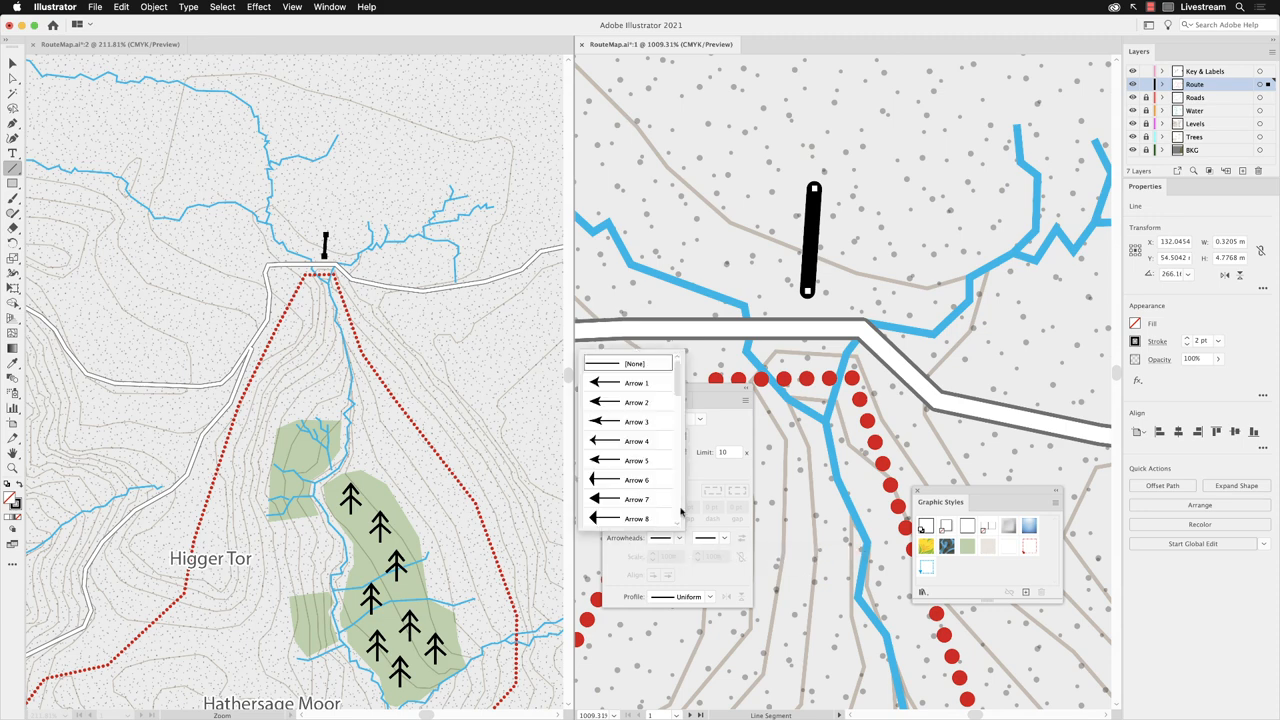
Give the line a large hollow circle start arrowhead, Arrow 24.
{"action": "scroll", "scroll_direction": "down", "scroll_amount": 3}
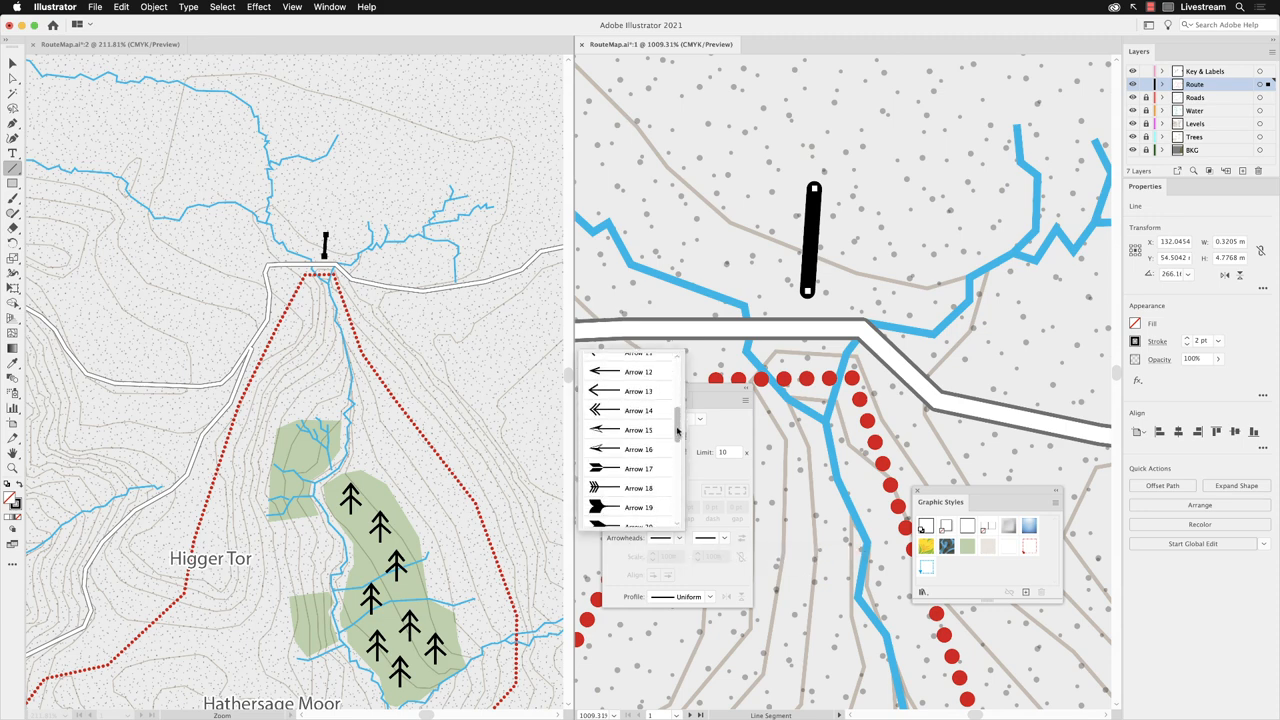
{"action": "scroll", "scroll_direction": "down", "scroll_amount": 3}
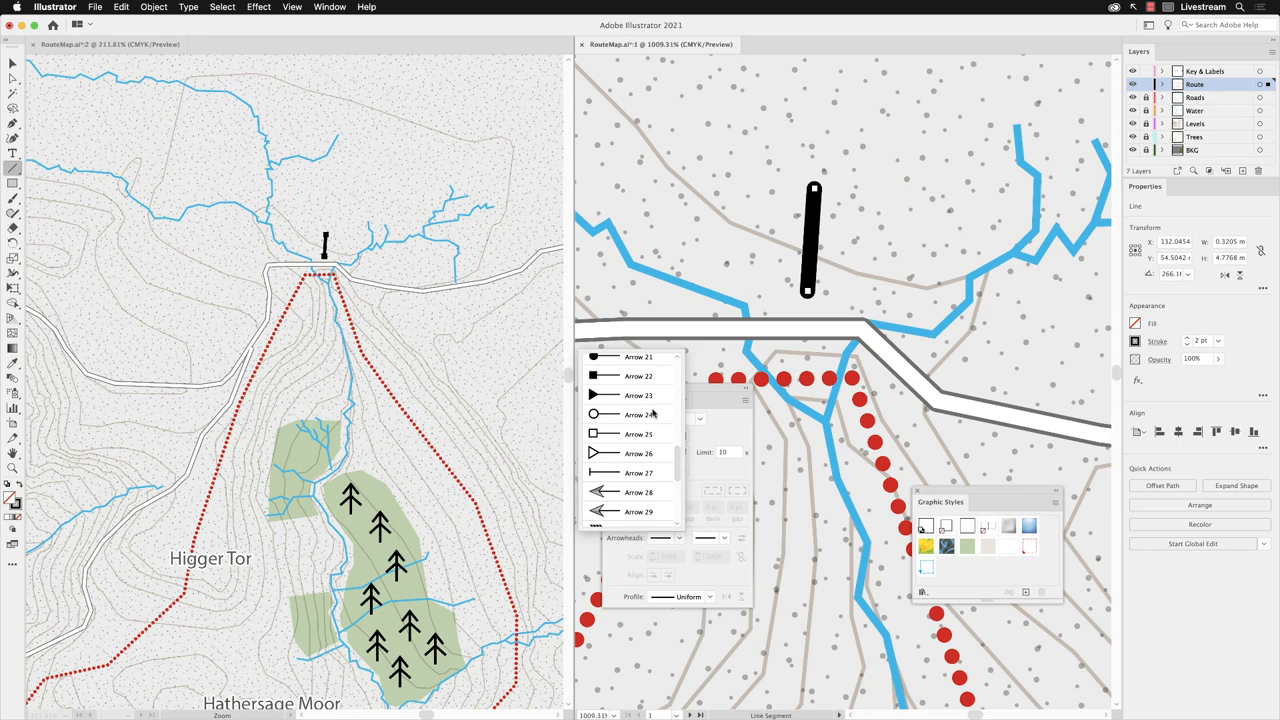
{"action": "left_click", "coordinate": [637, 414]}
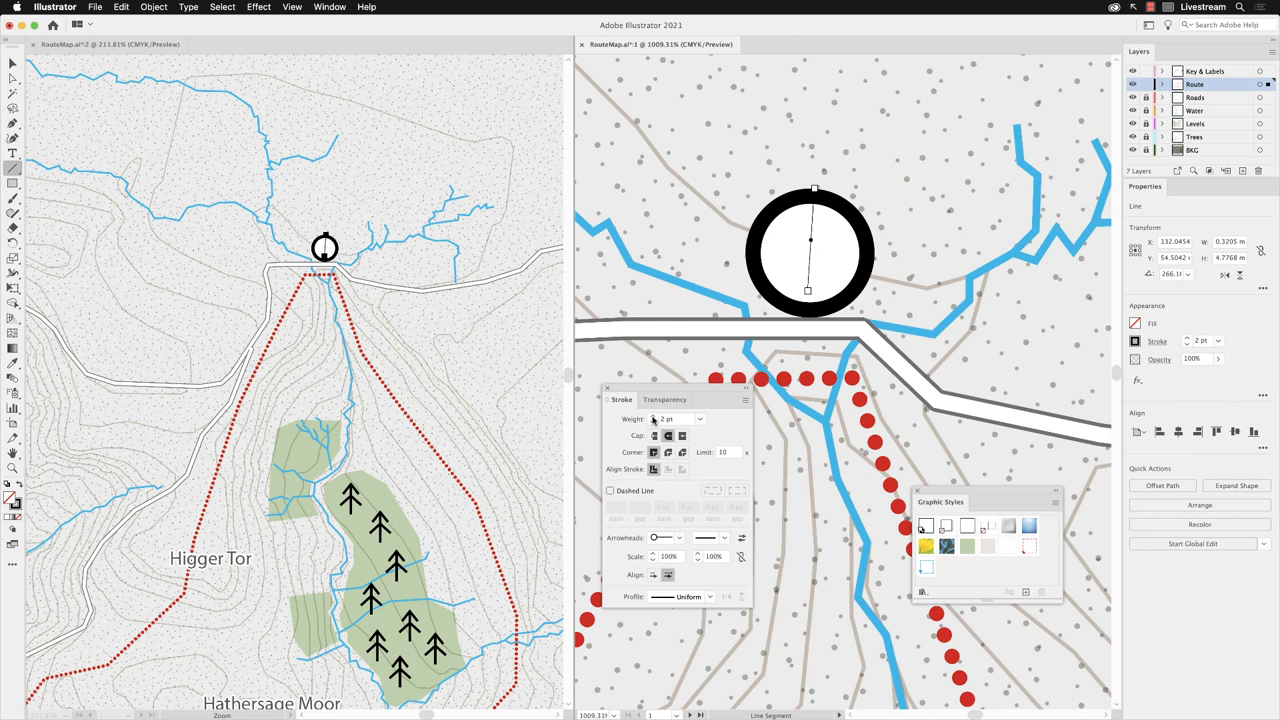
{"action": "mouse_move", "coordinate": [659, 475]}
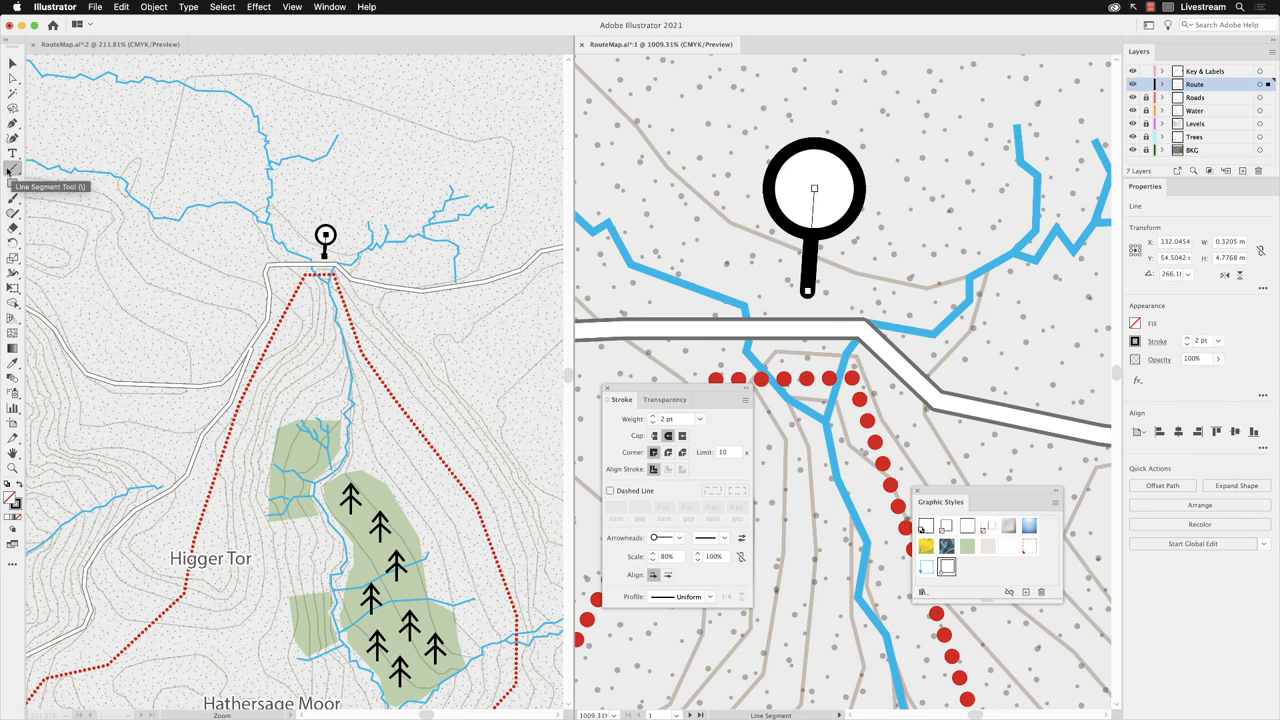
{"action": "mouse_move", "coordinate": [210, 382]}
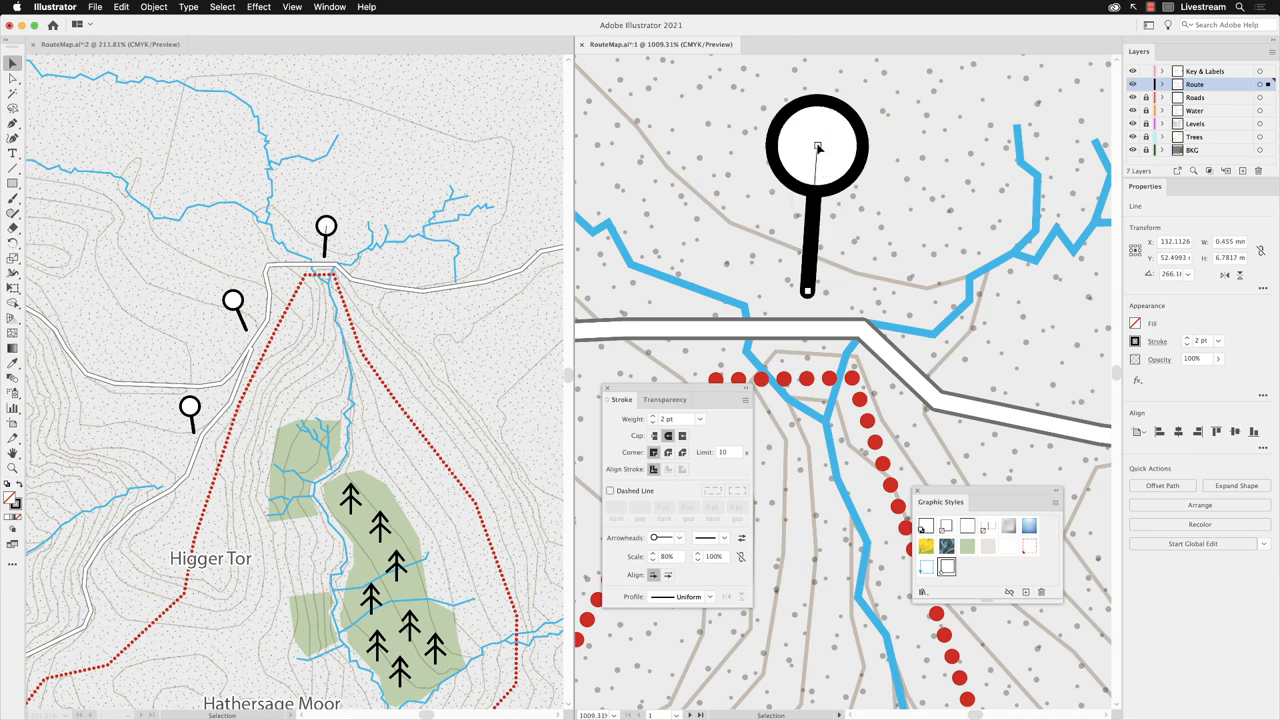
Drag the top pin's endpoint to give its stem a slight rightward tilt.
{"action": "left_click_drag", "start_coordinate": [817, 148], "coordinate": [870, 165]}
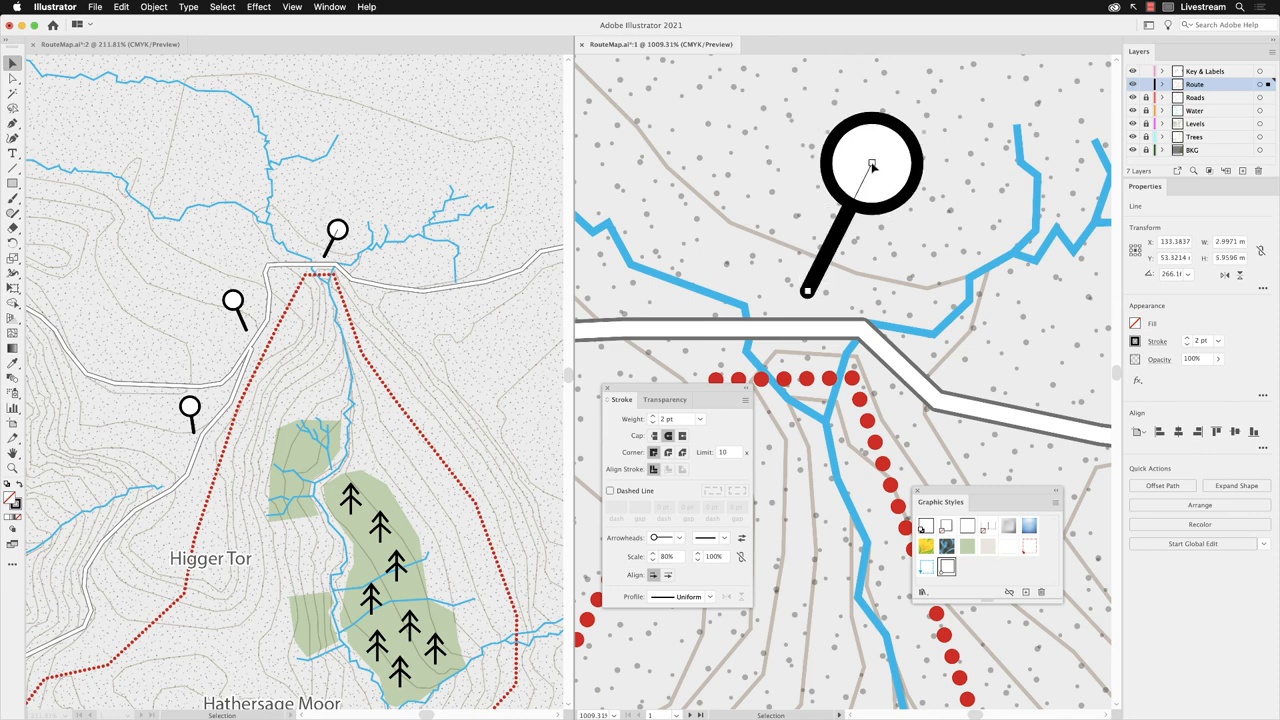
{"action": "left_click_drag", "start_coordinate": [872, 165], "coordinate": [828, 158]}
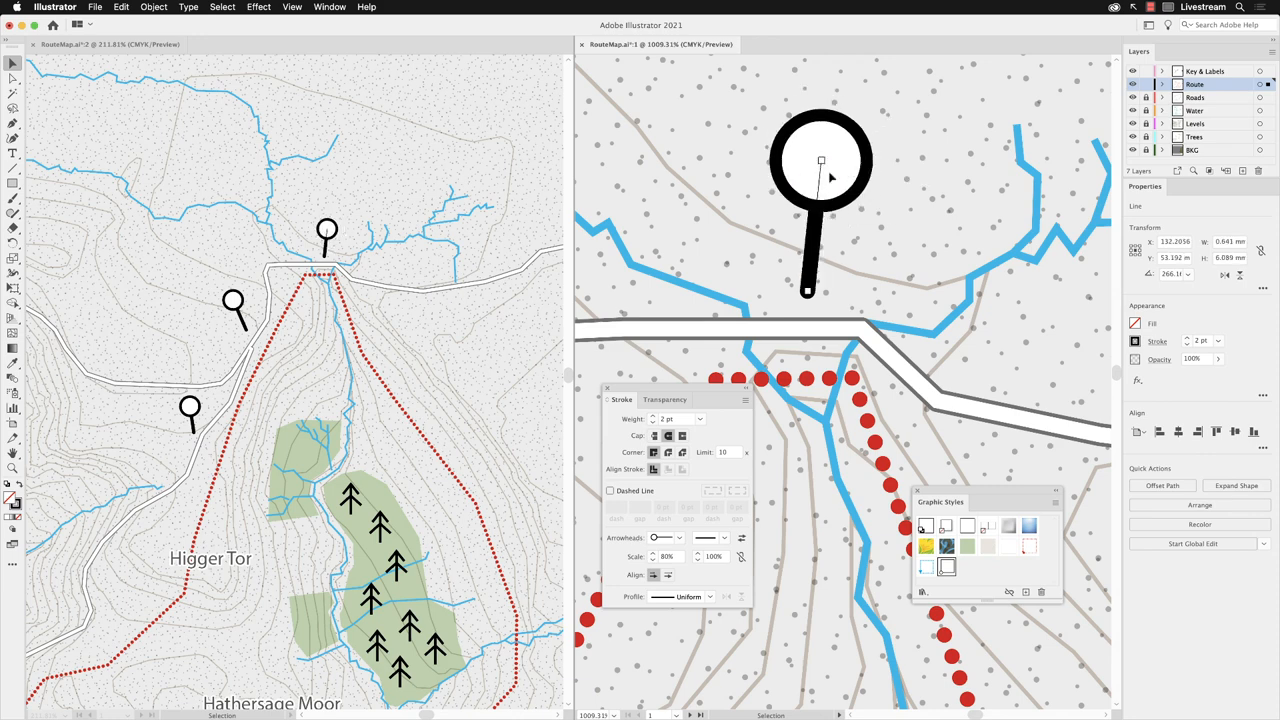
{"action": "mouse_move", "coordinate": [910, 283]}
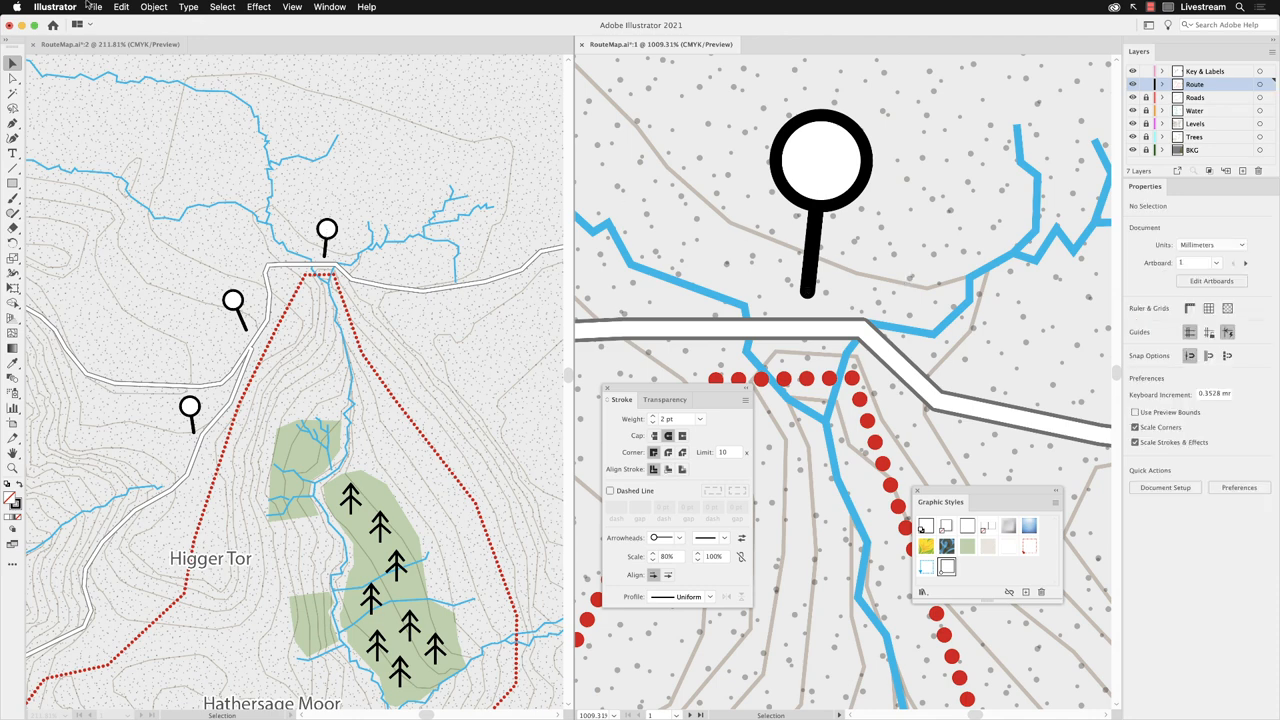
Close the RouteMap.ai:1 window, leaving a single view of the map.
{"action": "left_click", "coordinate": [95, 7]}
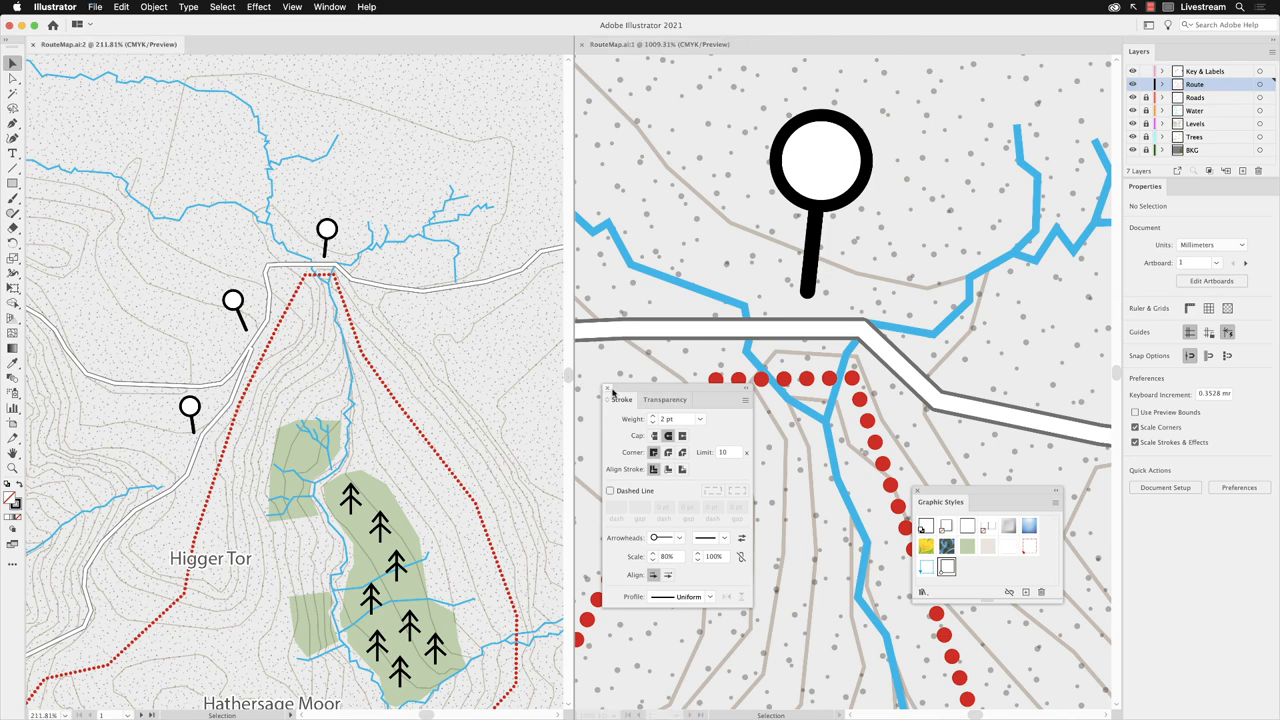
{"action": "left_click", "coordinate": [606, 388]}
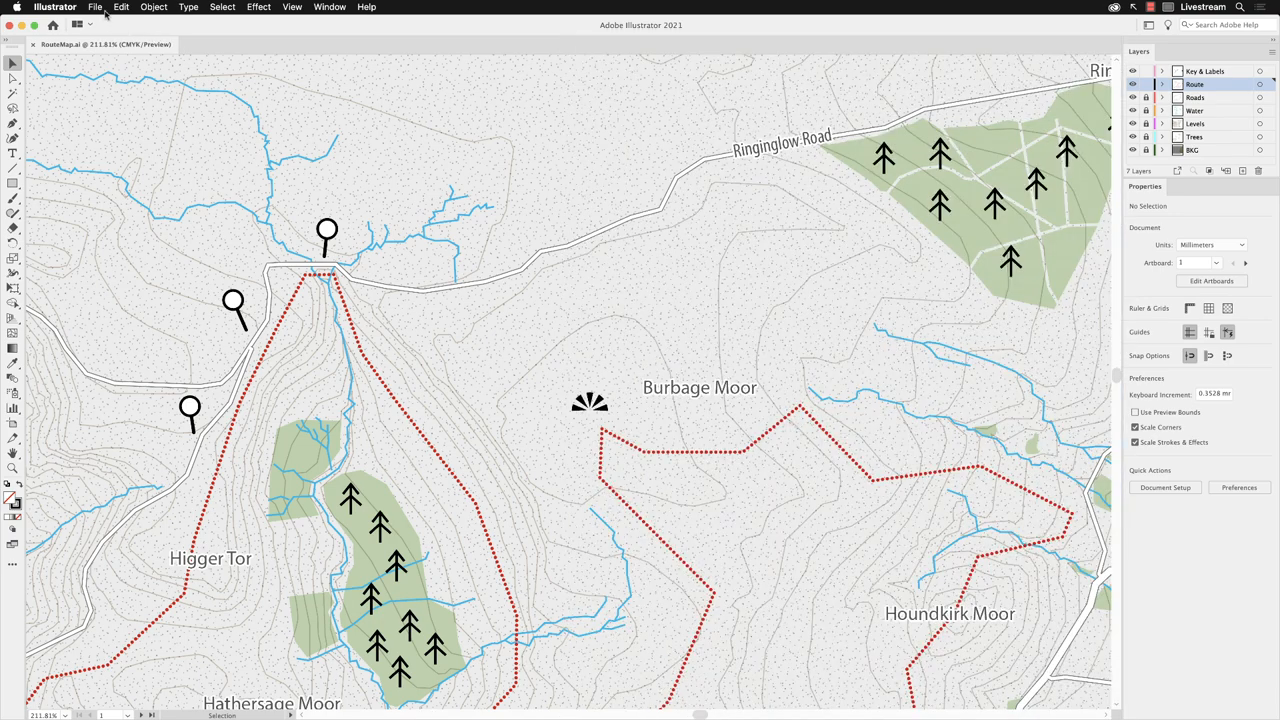
{"action": "left_click", "coordinate": [95, 7]}
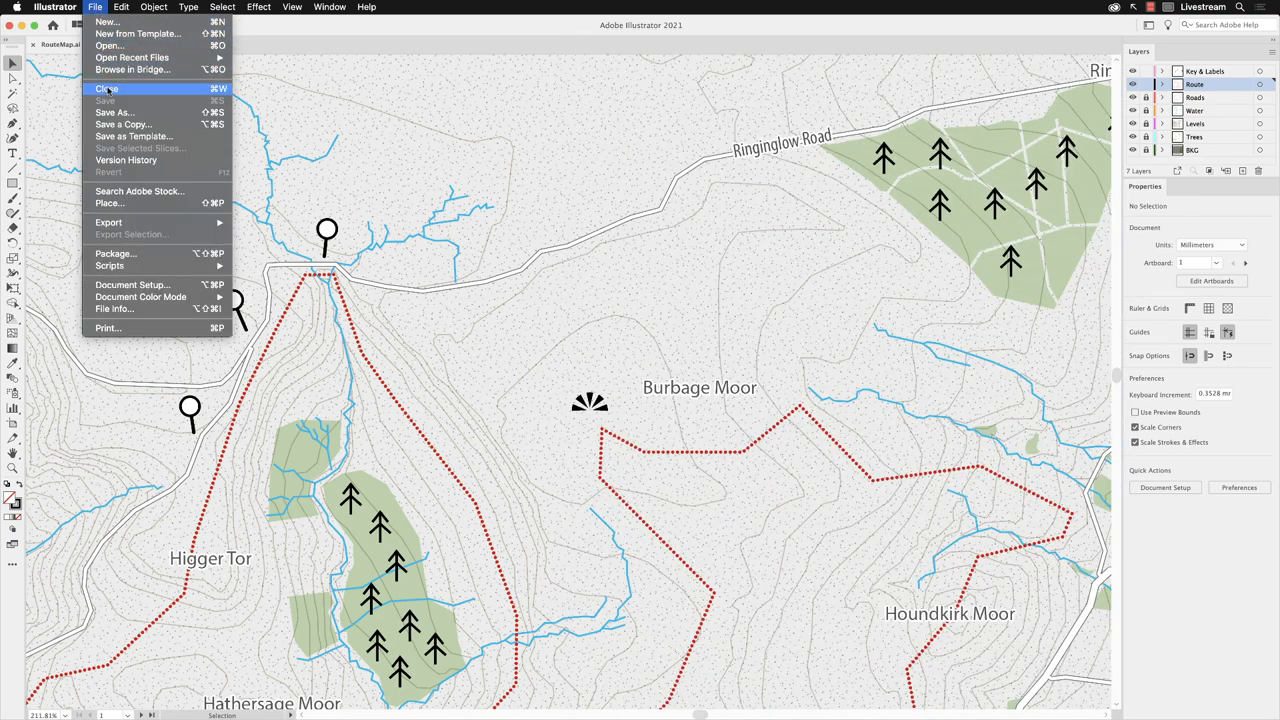